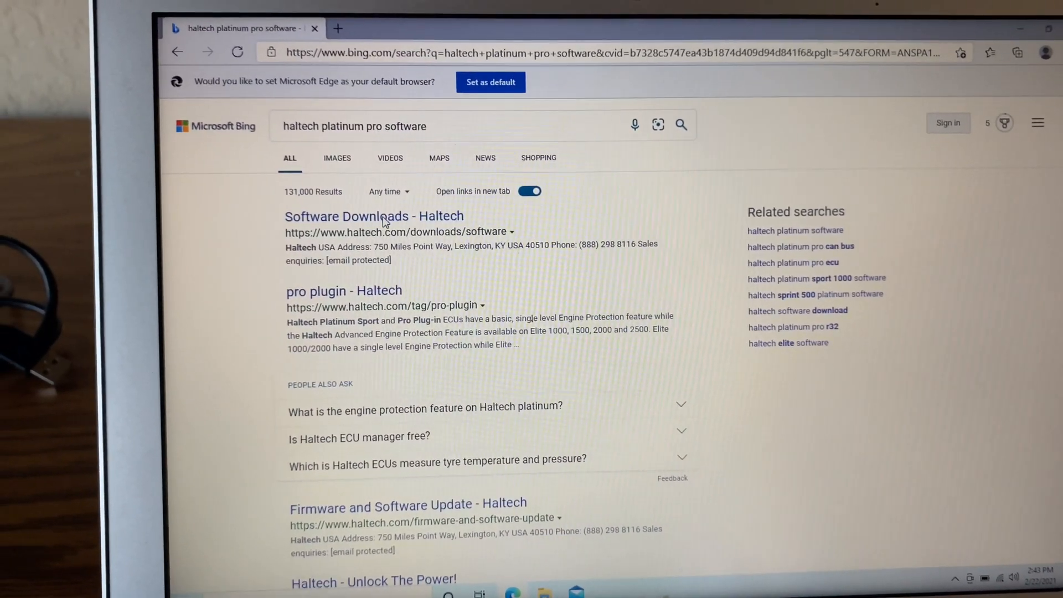
- Open the Haltech Software Downloads search result
{"action": "left_click", "coordinate": [374, 217]}
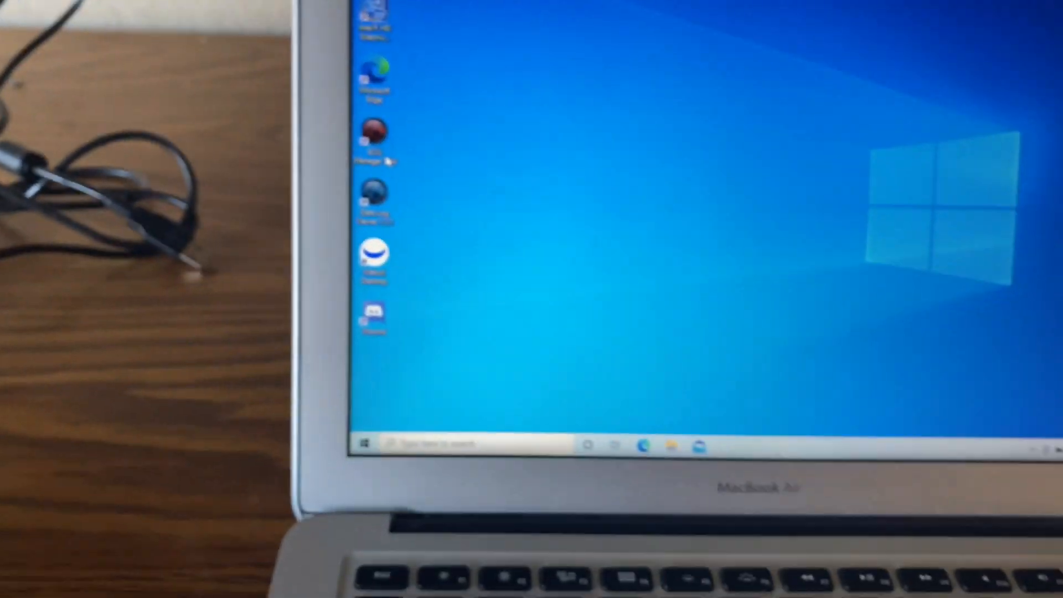
- Launch ECU Manager from its desktop shortcut and bring up the map Open dialog
{"action": "double_click", "coordinate": [283, 187]}
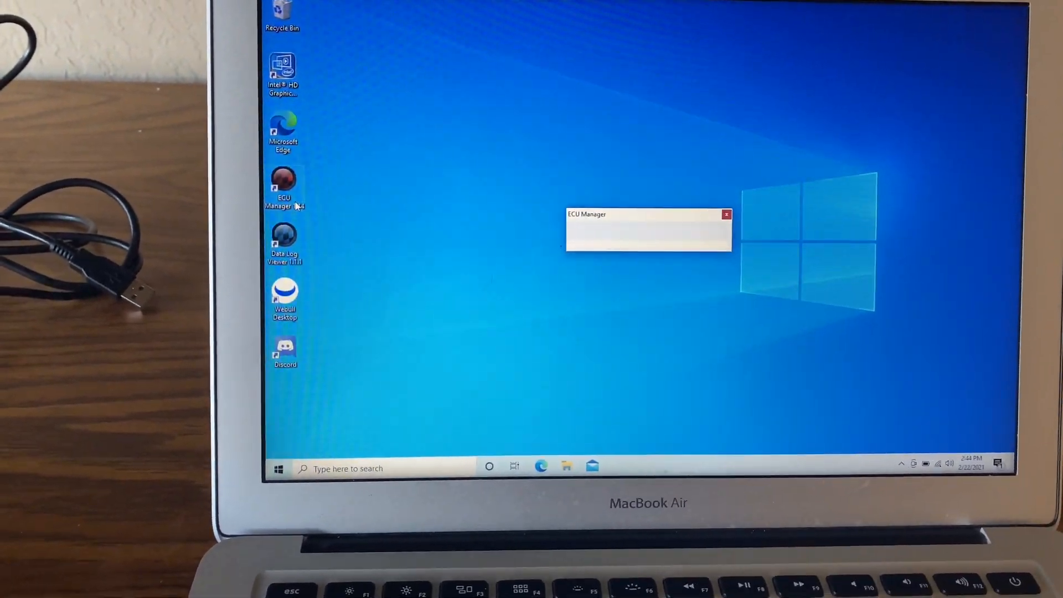
{"action": "double_click", "coordinate": [284, 186]}
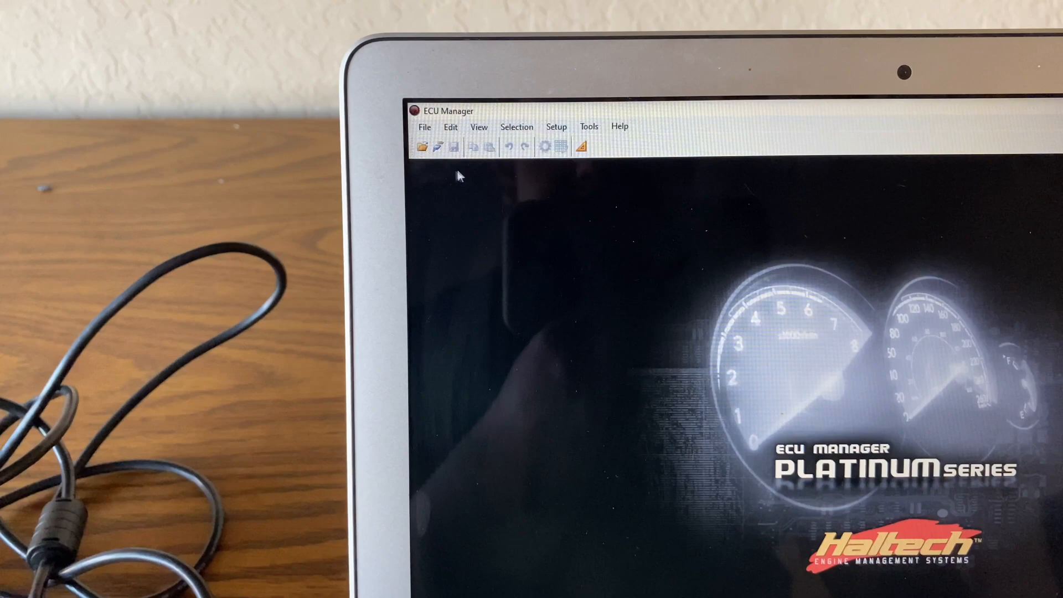
{"action": "left_click", "coordinate": [435, 145]}
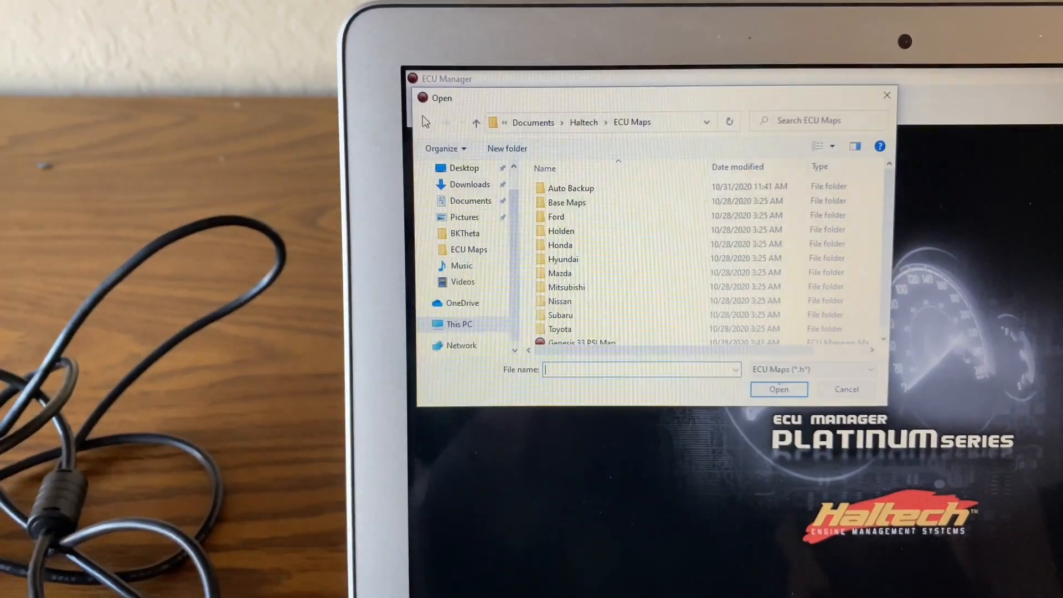
- Browse into the Hyundai then BKTheta map folders to load the base map
{"action": "left_click", "coordinate": [581, 200]}
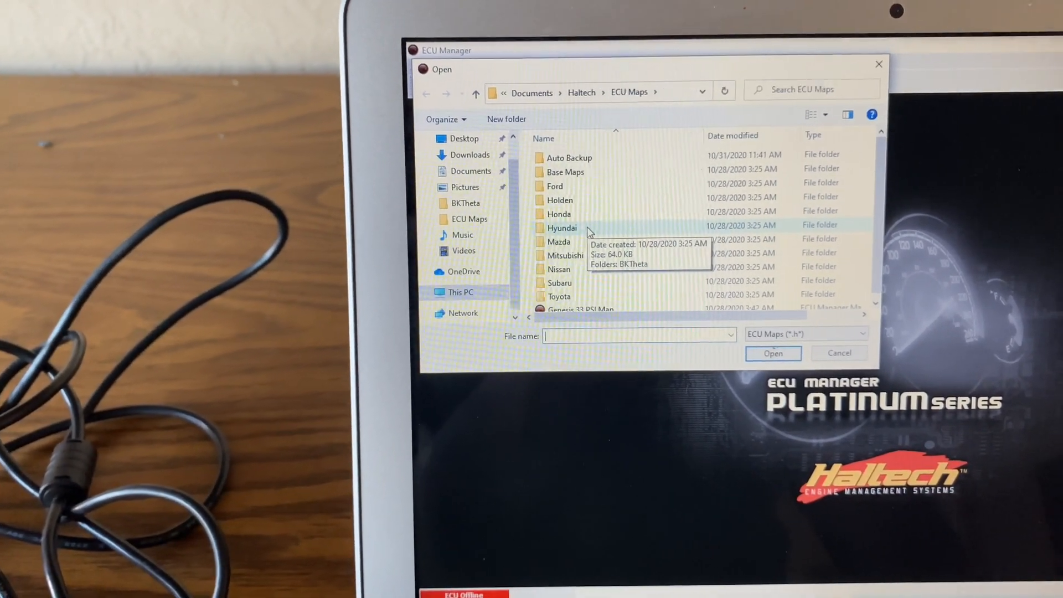
{"action": "double_click", "coordinate": [563, 227]}
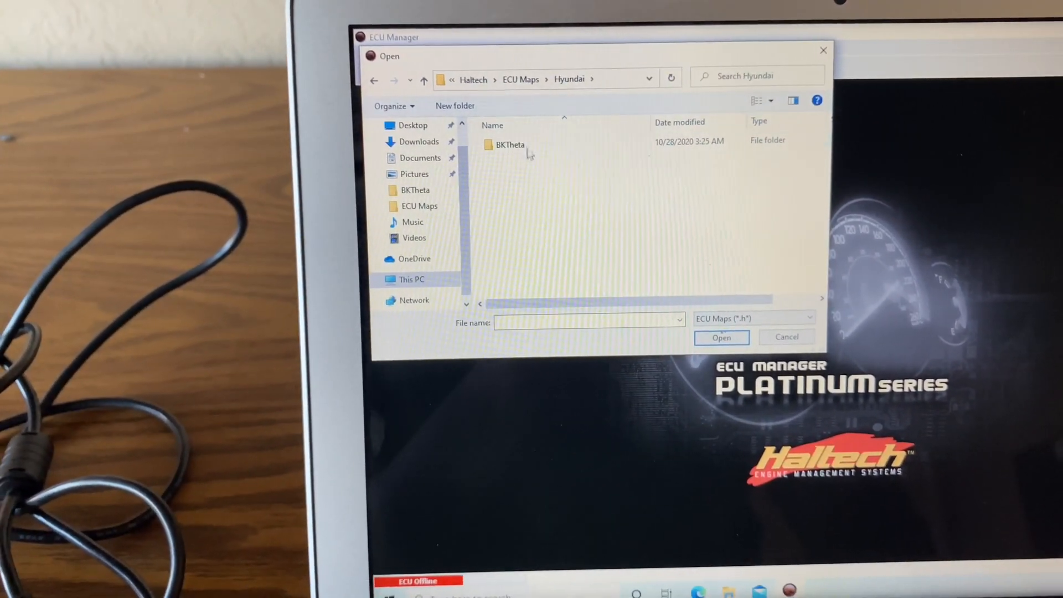
{"action": "double_click", "coordinate": [509, 144]}
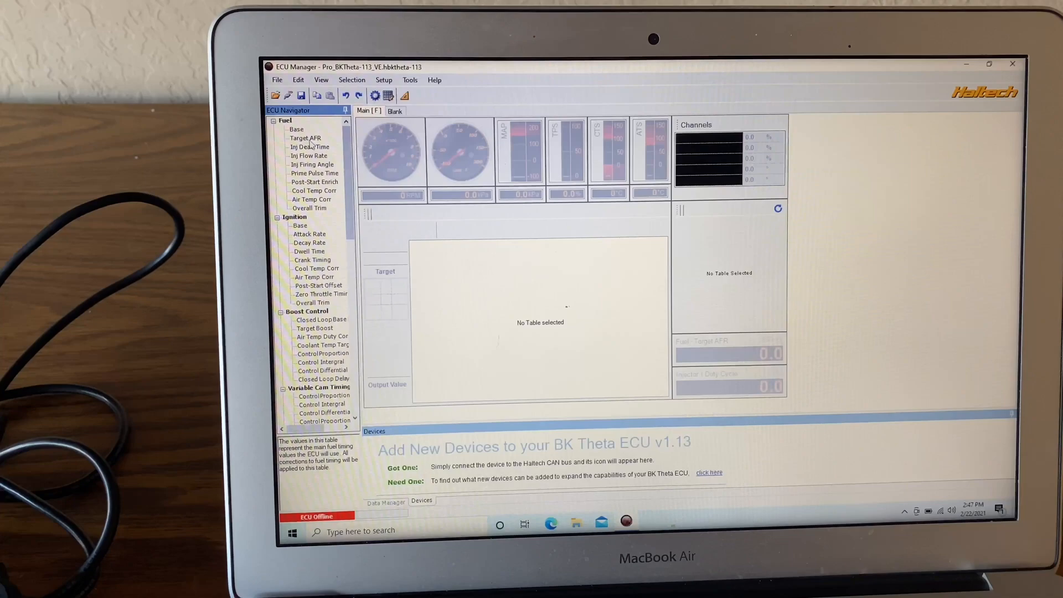
- View the Inj Firing Angle, Inj Flow Rate and Target AFR fuel tables
{"action": "left_click", "coordinate": [312, 150]}
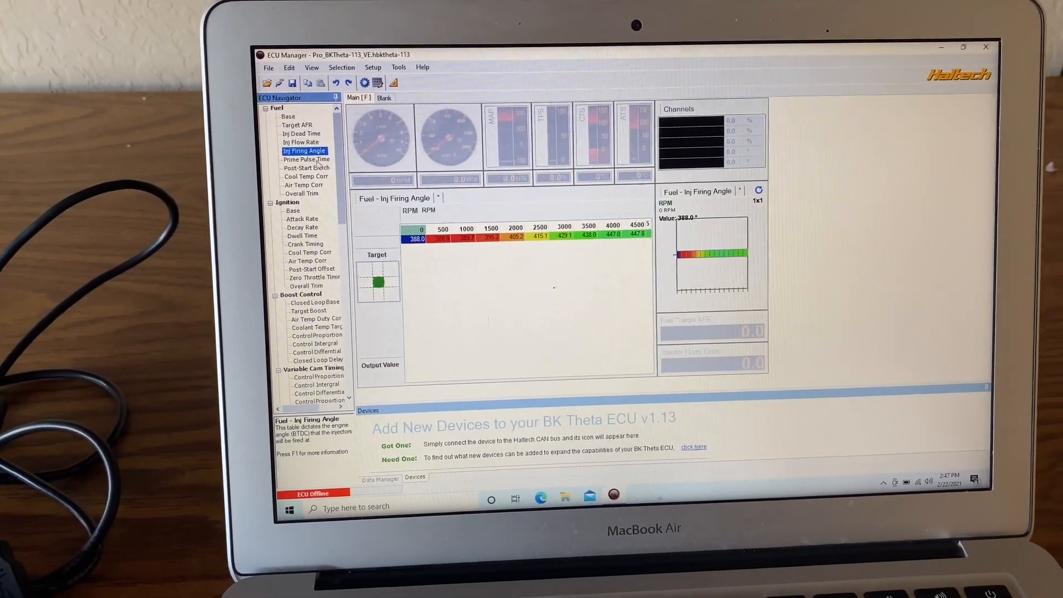
{"action": "left_click", "coordinate": [302, 138]}
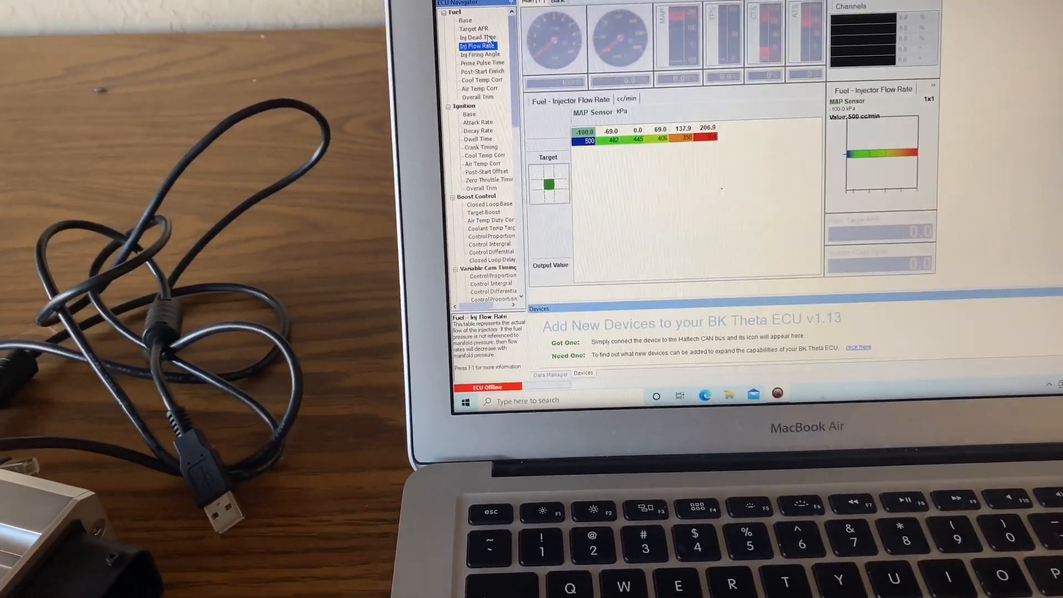
{"action": "left_click", "coordinate": [441, 54]}
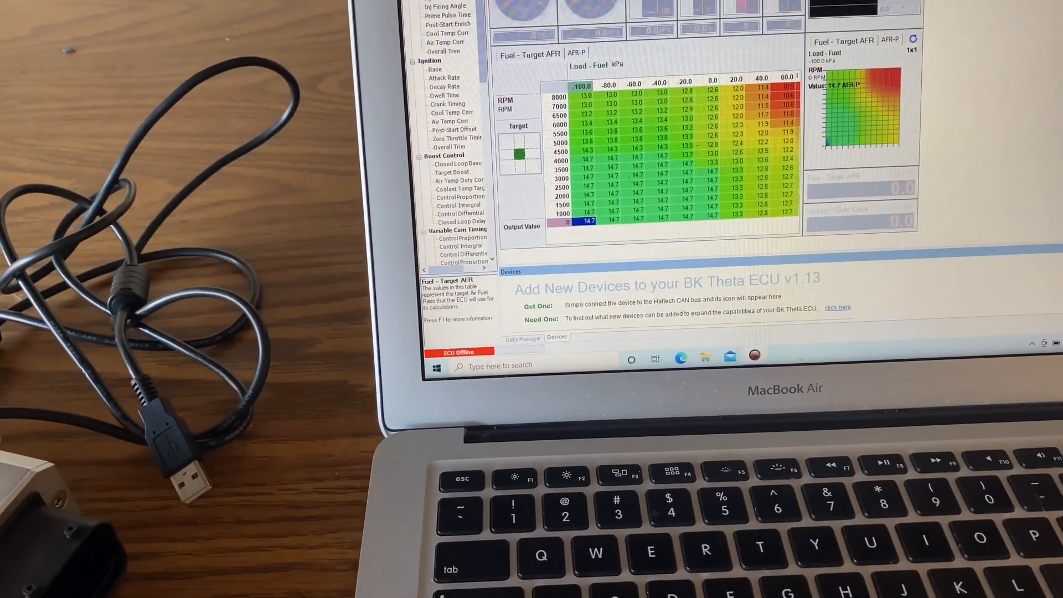
{"action": "left_click", "coordinate": [302, 117]}
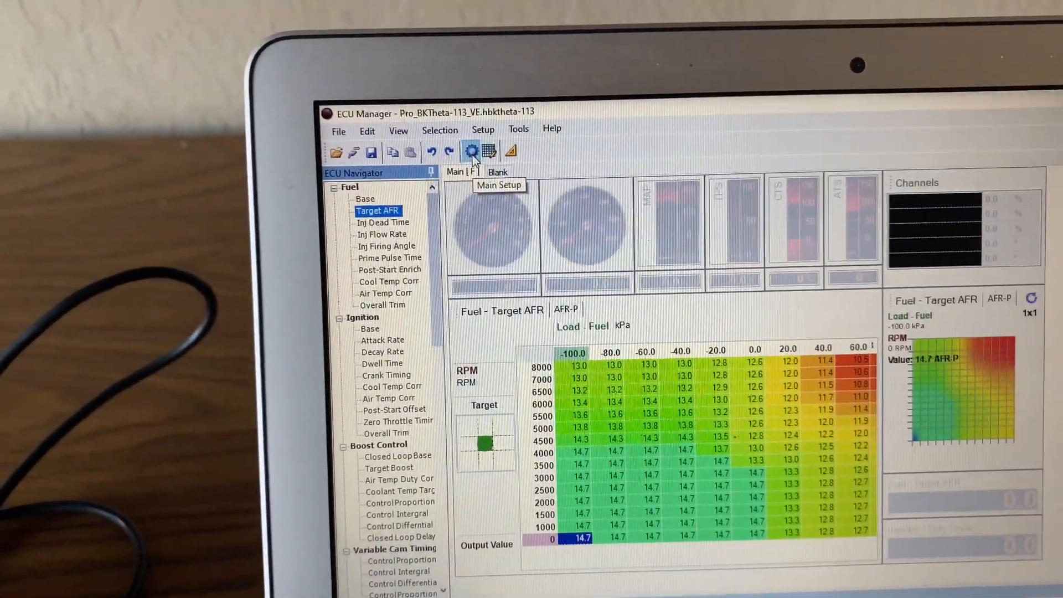
- In Main Setup Engine Info, set the start Model to Push Button Start
{"action": "left_click", "coordinate": [470, 151]}
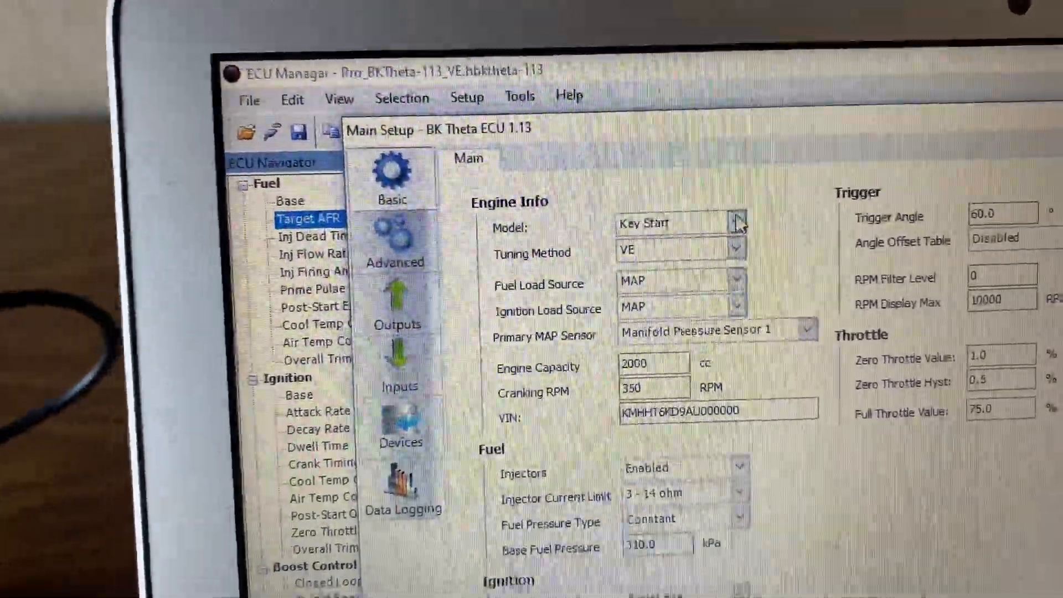
{"action": "left_click", "coordinate": [736, 210]}
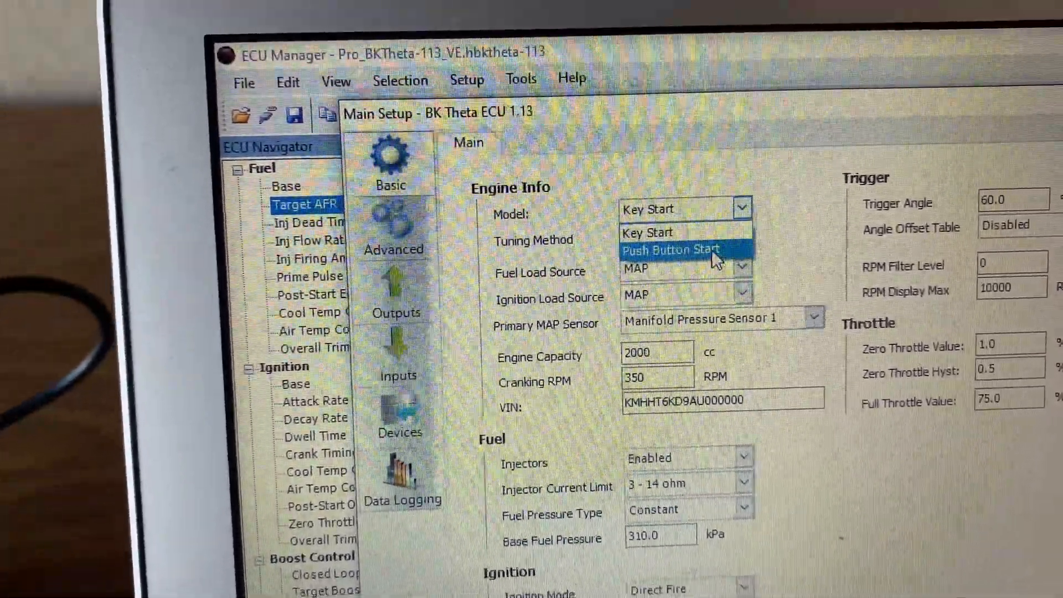
{"action": "left_click", "coordinate": [671, 250]}
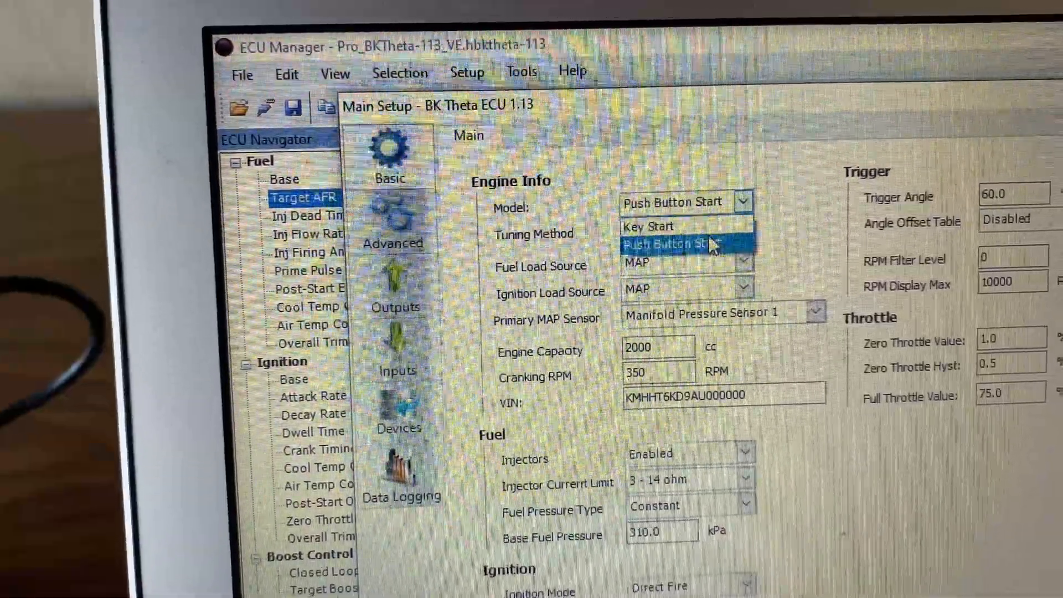
{"action": "left_click", "coordinate": [656, 226]}
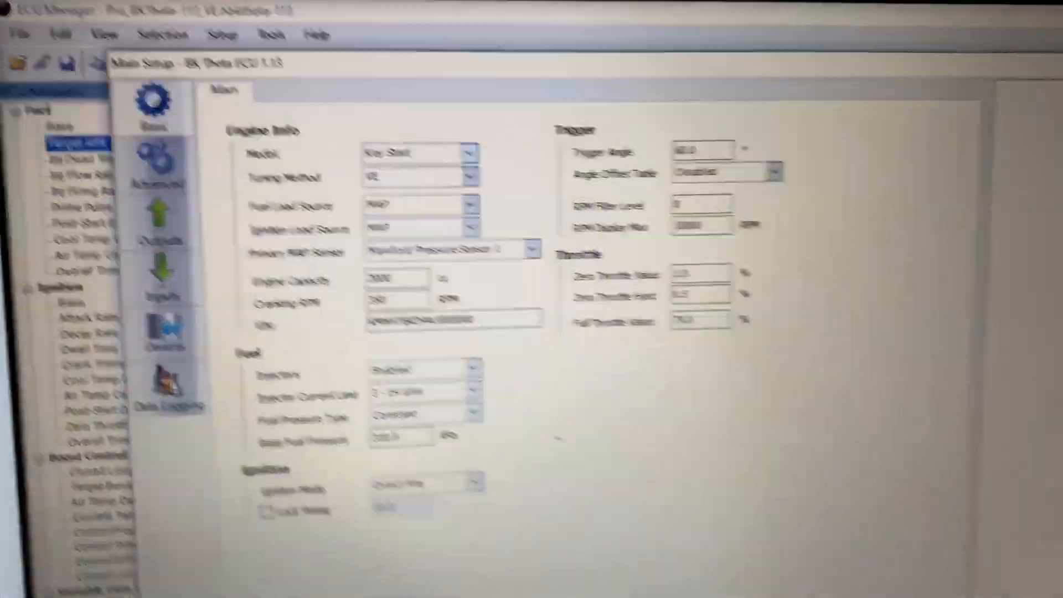